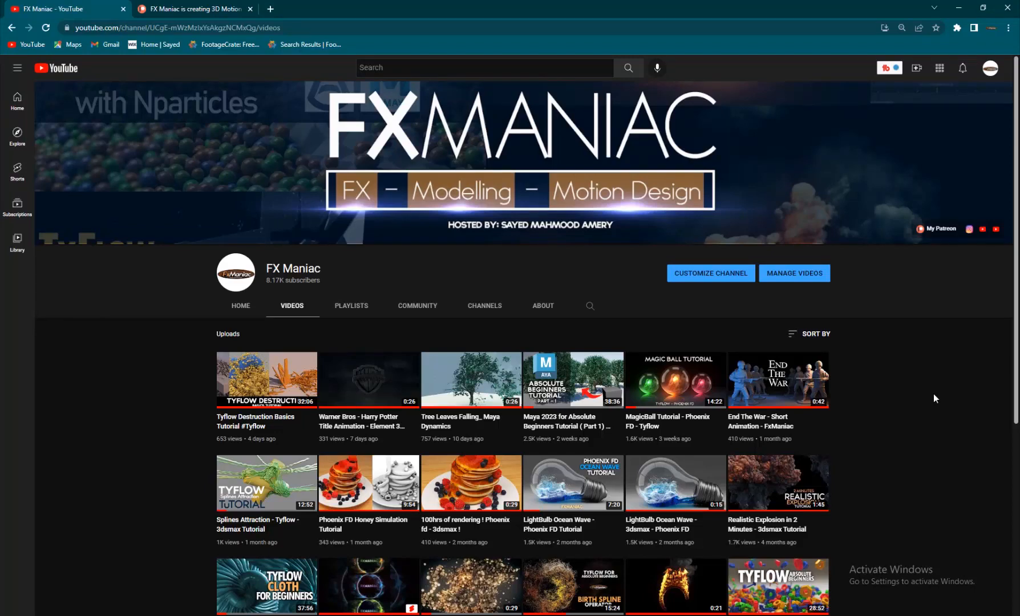
Step: Close the V-Ray Frame Buffer, browse Chaos Cosmos Accessories, and dismiss the V-Ray messages window
{"action": "scroll", "scroll_direction": "down", "scroll_amount": 3}
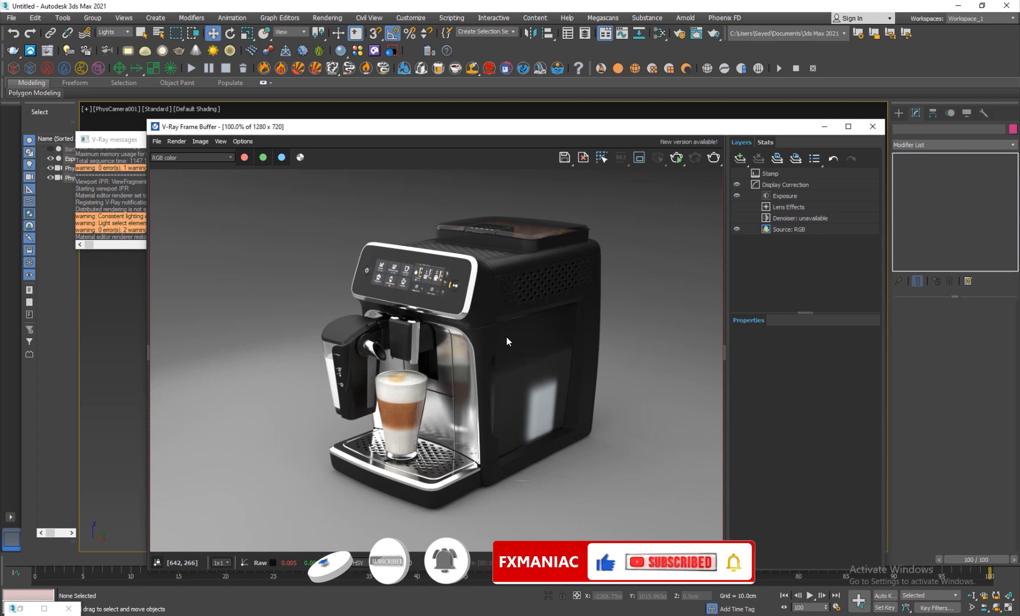
{"action": "left_click", "coordinate": [871, 127]}
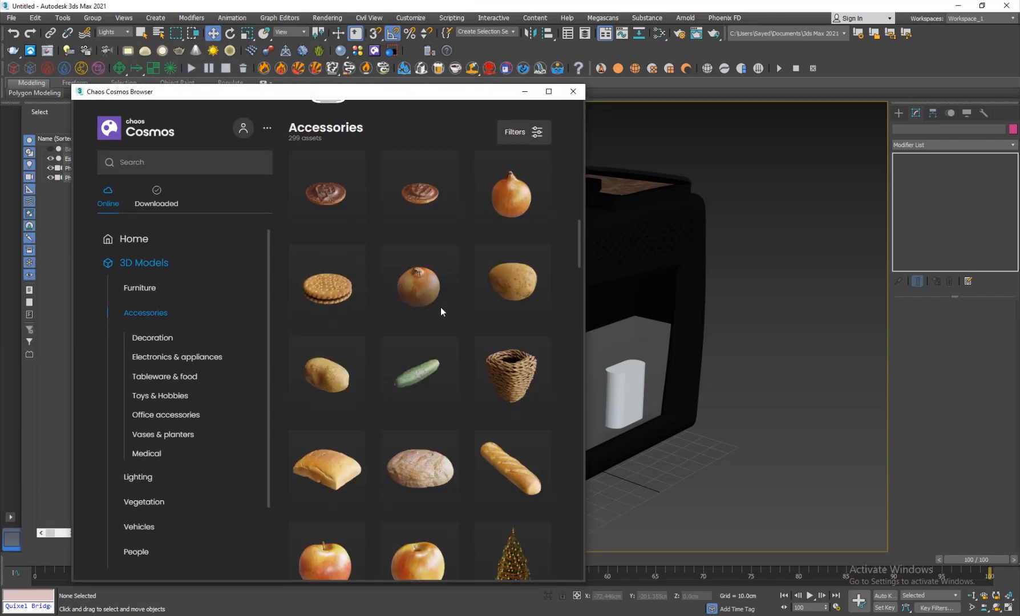
{"action": "scroll", "scroll_direction": "down", "scroll_amount": 3}
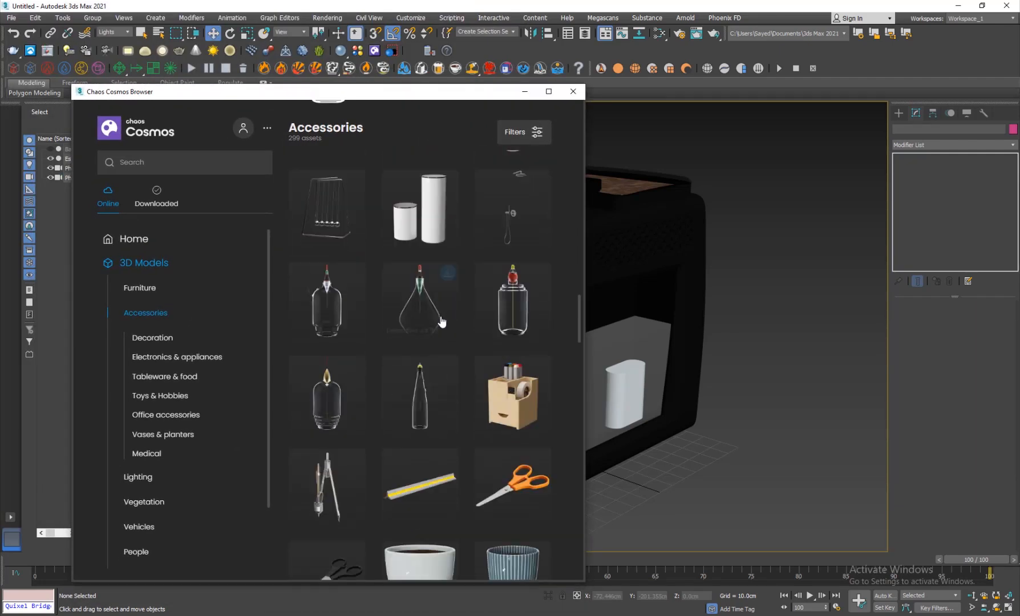
{"action": "scroll", "scroll_direction": "down", "scroll_amount": 3}
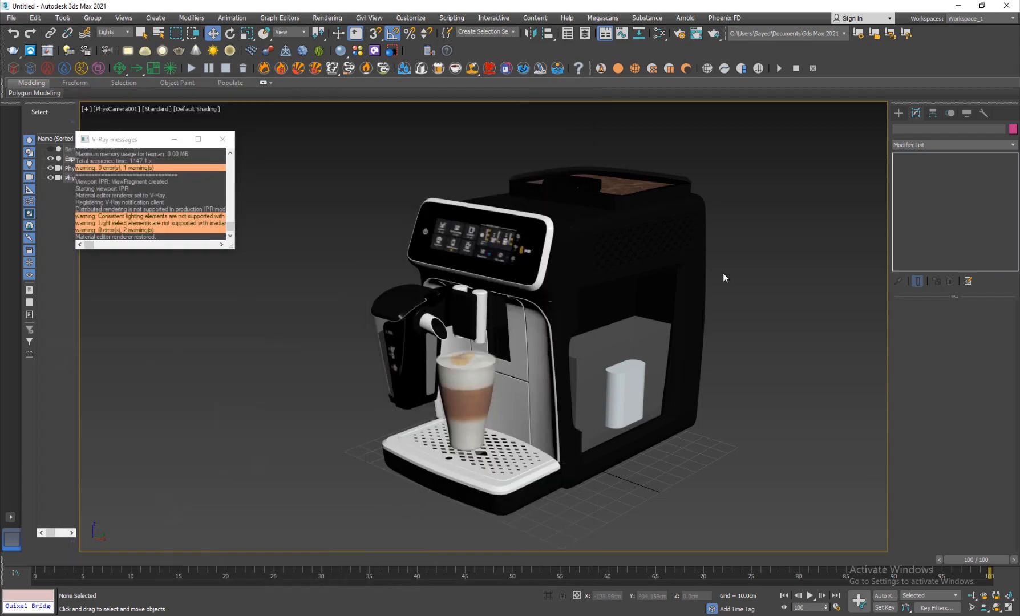
{"action": "left_click", "coordinate": [221, 139]}
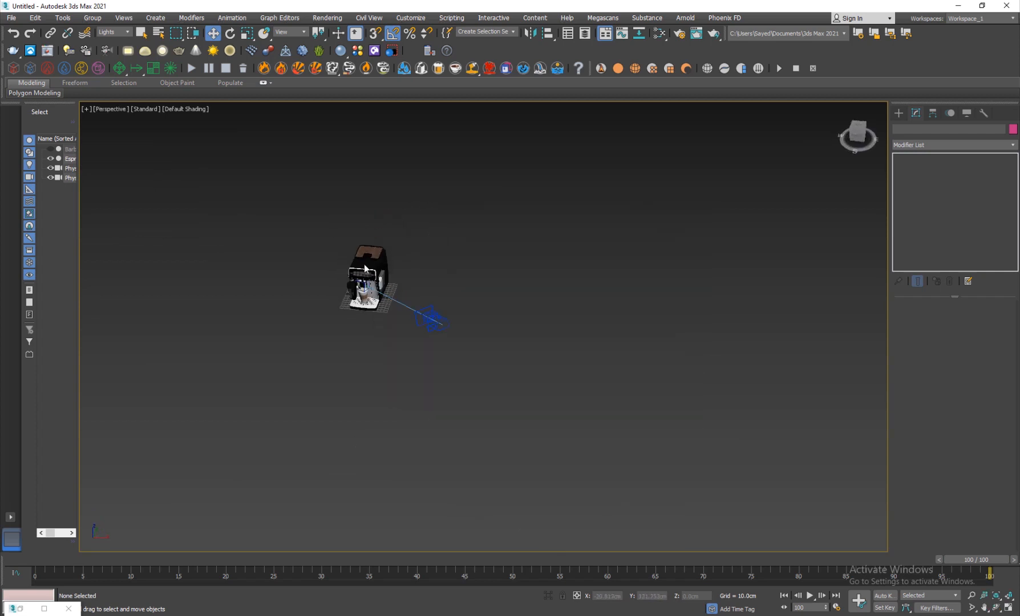
Step: Create an Extended Primitives ChamferBox around the machine and convert it to Editable Poly
{"action": "left_click", "coordinate": [110, 32]}
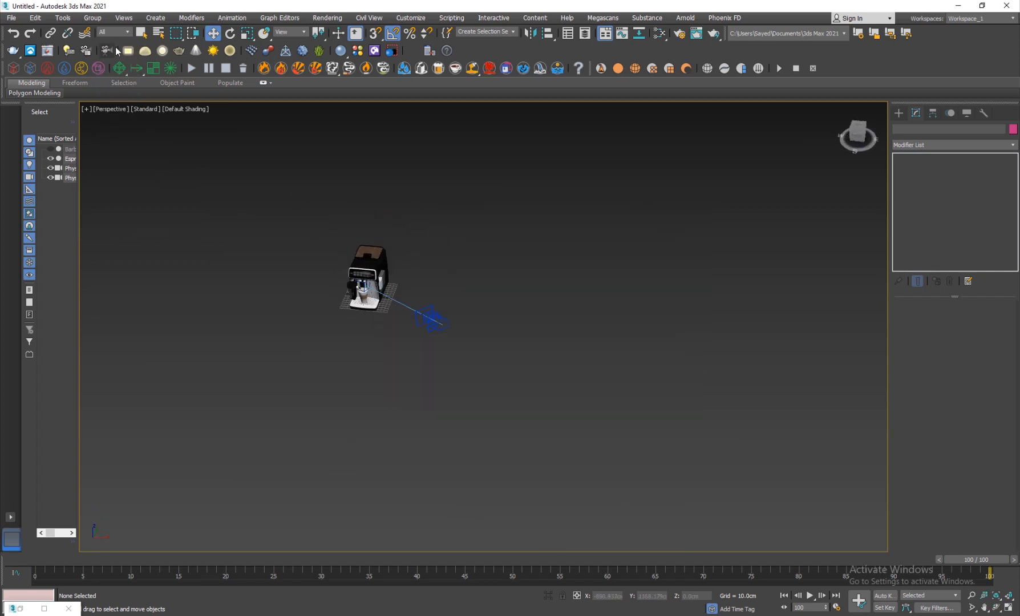
{"action": "left_click", "coordinate": [368, 279]}
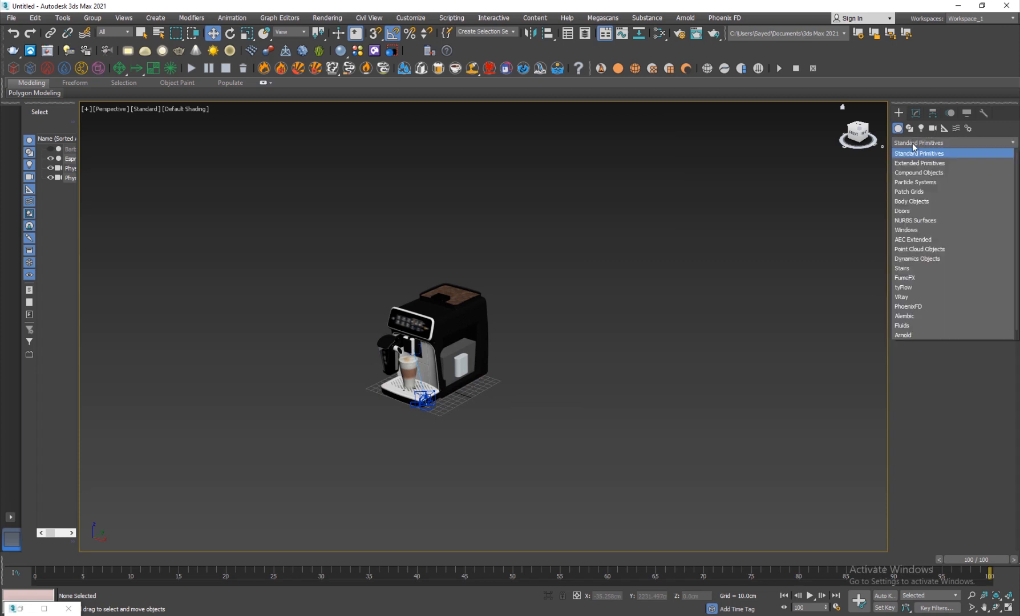
{"action": "left_click", "coordinate": [919, 163]}
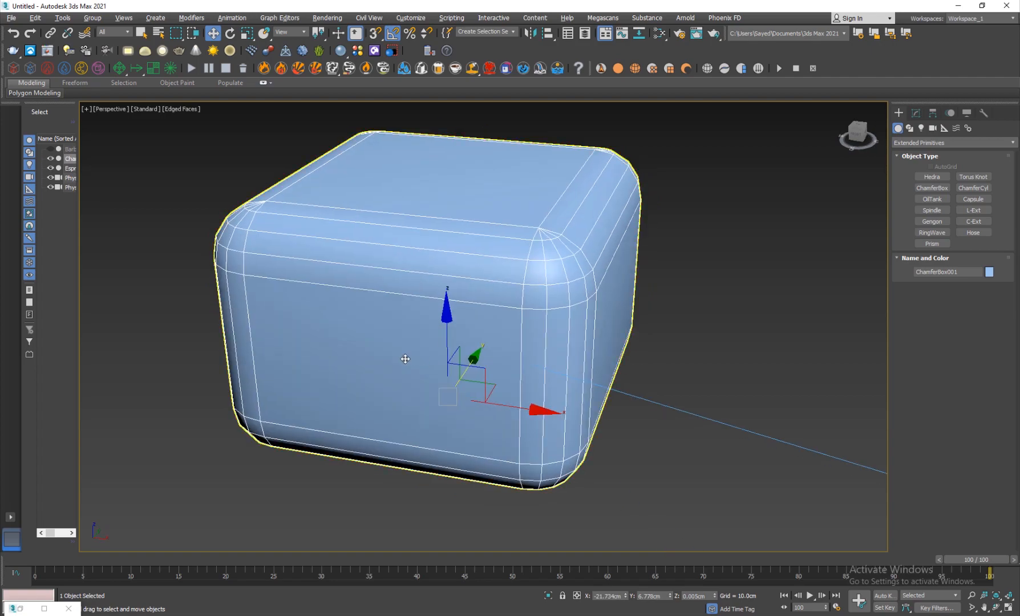
{"action": "right_click", "coordinate": [405, 359]}
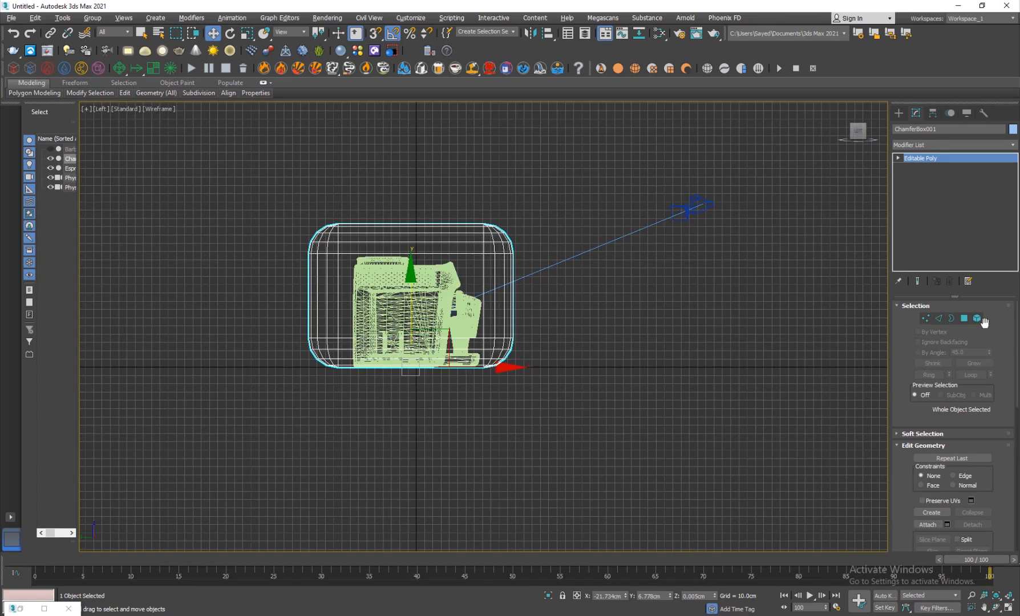
Step: Add Shell and TurboSmooth to the box and assign it a grey VRayMtl backdrop material
{"action": "left_click", "coordinate": [975, 318]}
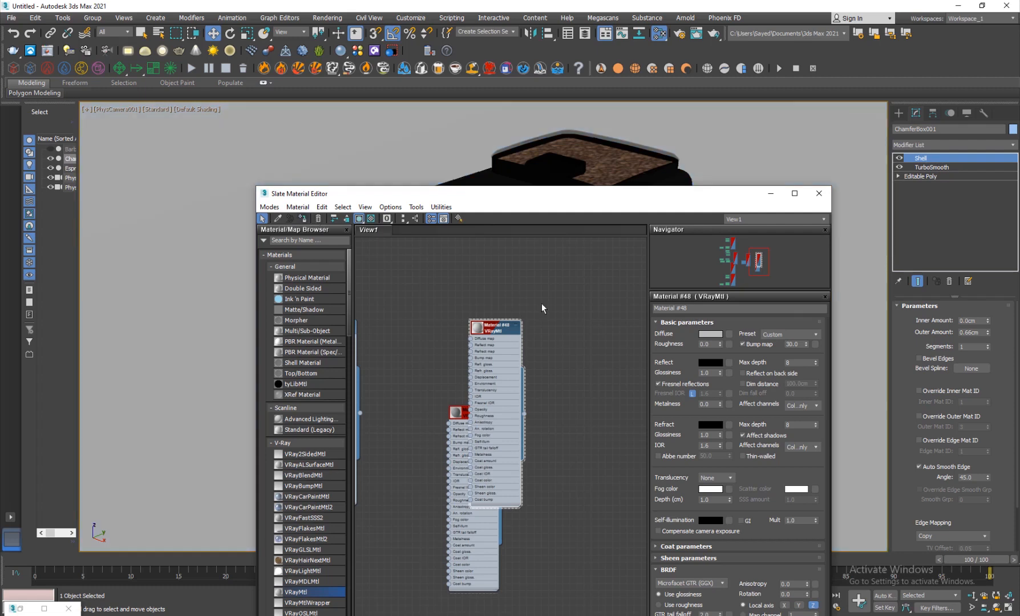
{"action": "left_click", "coordinate": [710, 335]}
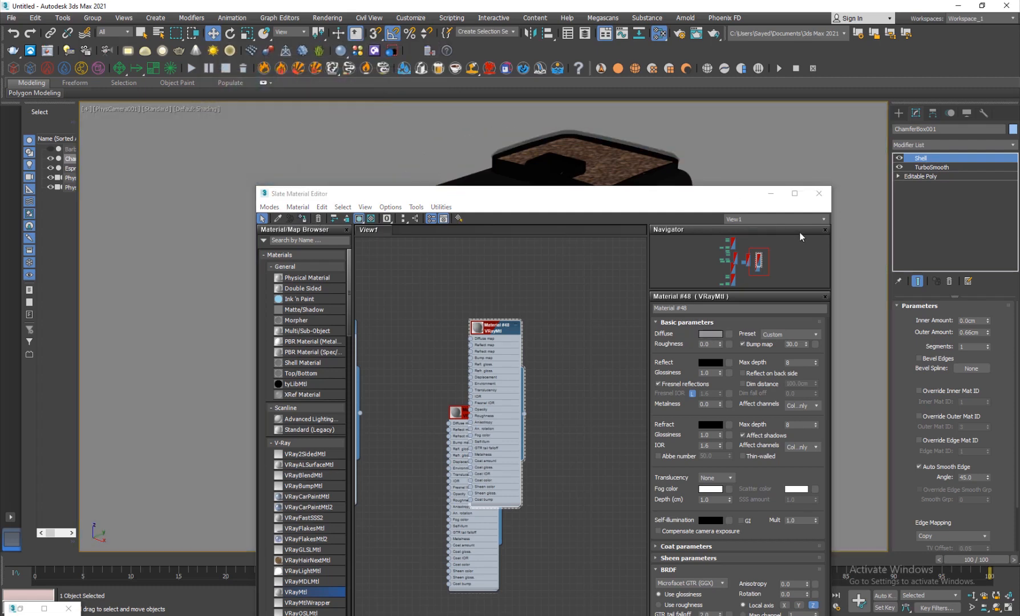
{"action": "left_click", "coordinate": [817, 193]}
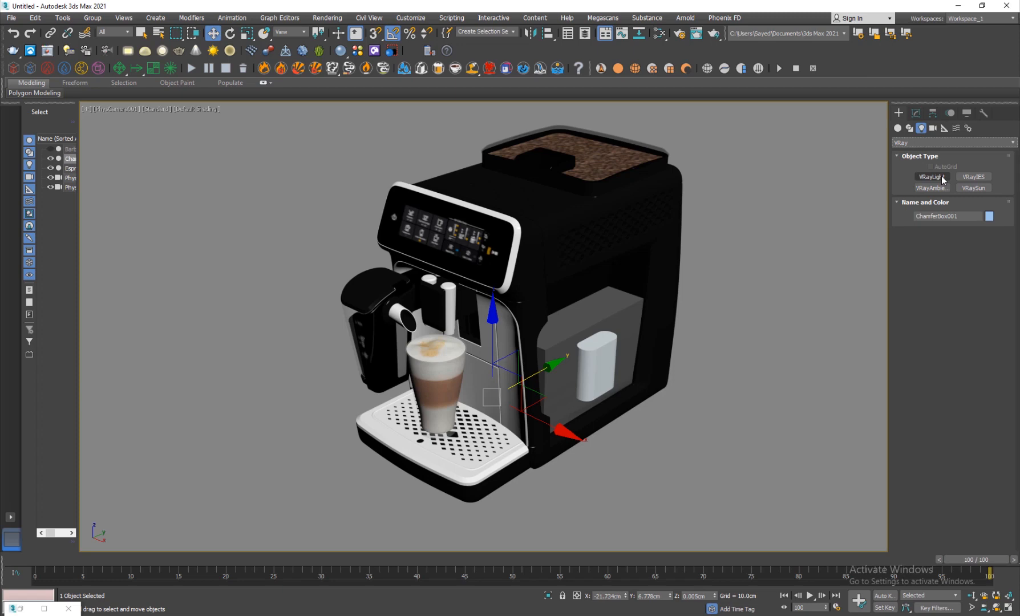
Step: Create a VRayLight plane, clone it as instances and mirror one on X to get four lights
{"action": "left_click", "coordinate": [931, 177]}
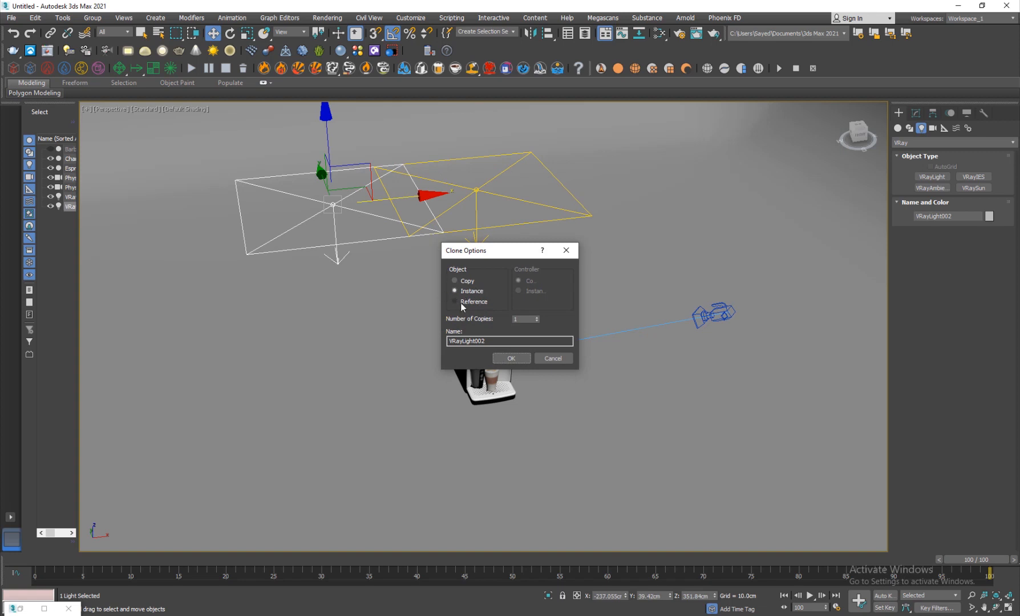
{"action": "left_click", "coordinate": [511, 358]}
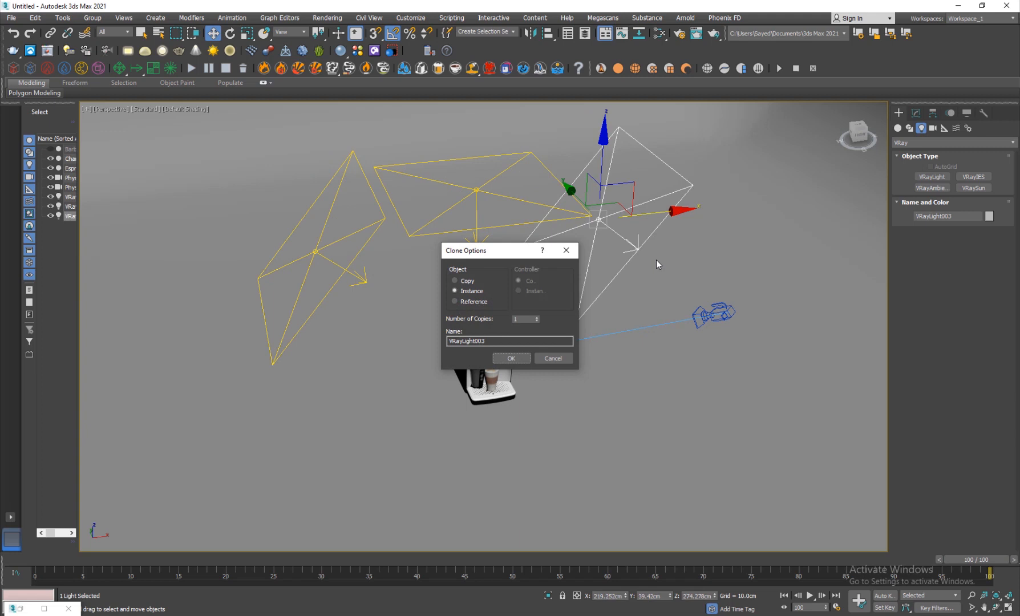
{"action": "mouse_move", "coordinate": [511, 359]}
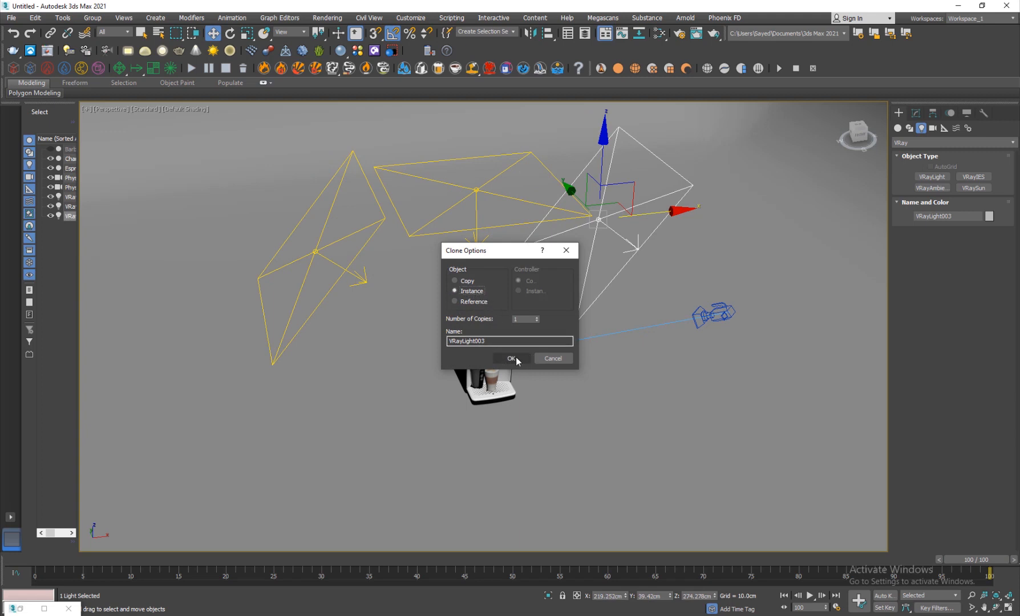
{"action": "left_click", "coordinate": [512, 358]}
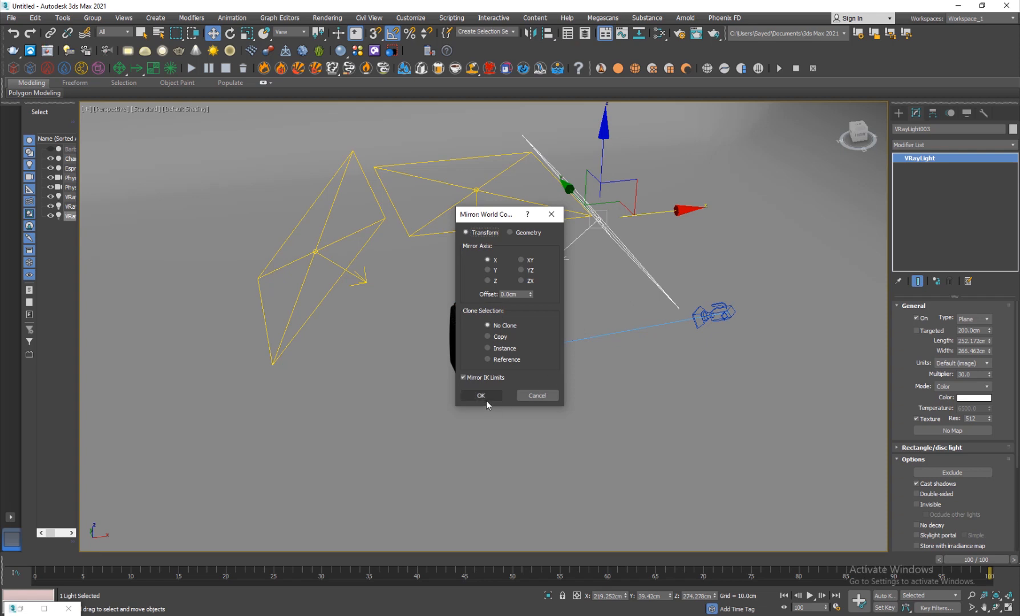
{"action": "left_click", "coordinate": [480, 396]}
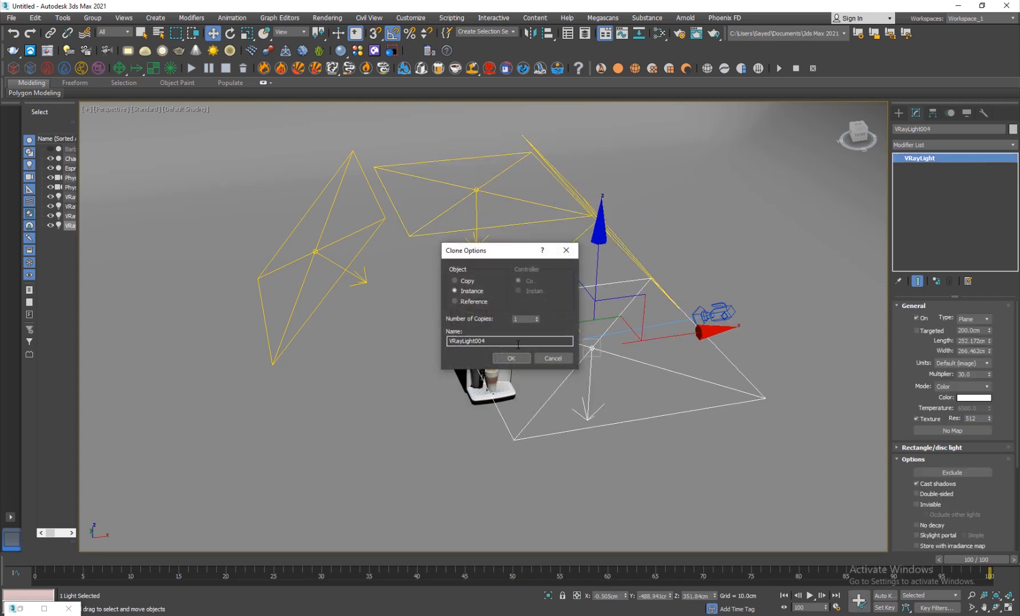
{"action": "left_click", "coordinate": [511, 358]}
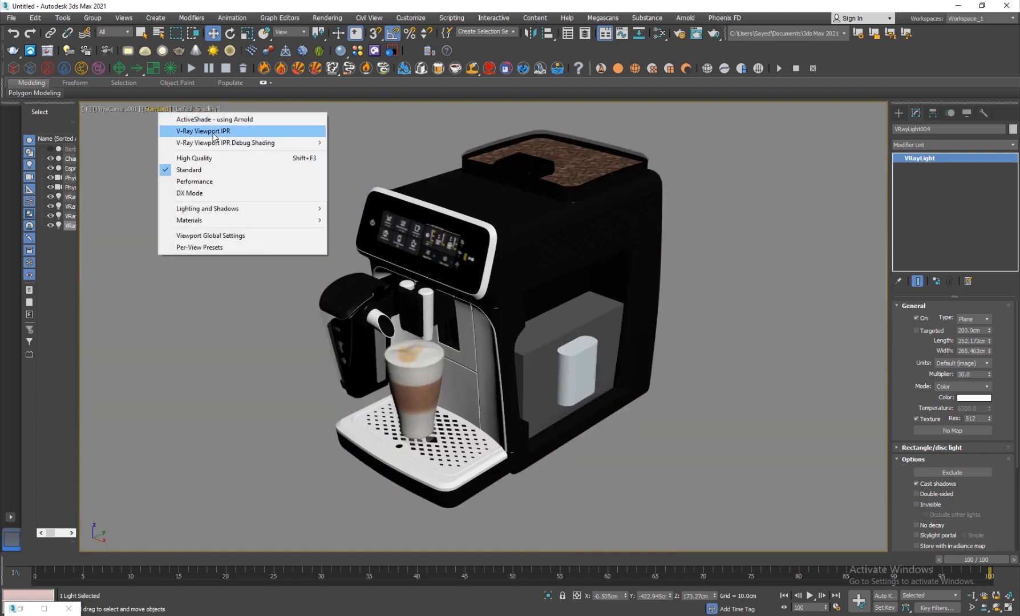
Step: Start V-Ray Viewport IPR through the camera and lower the VRayLight Multiplier value
{"action": "left_click", "coordinate": [201, 131]}
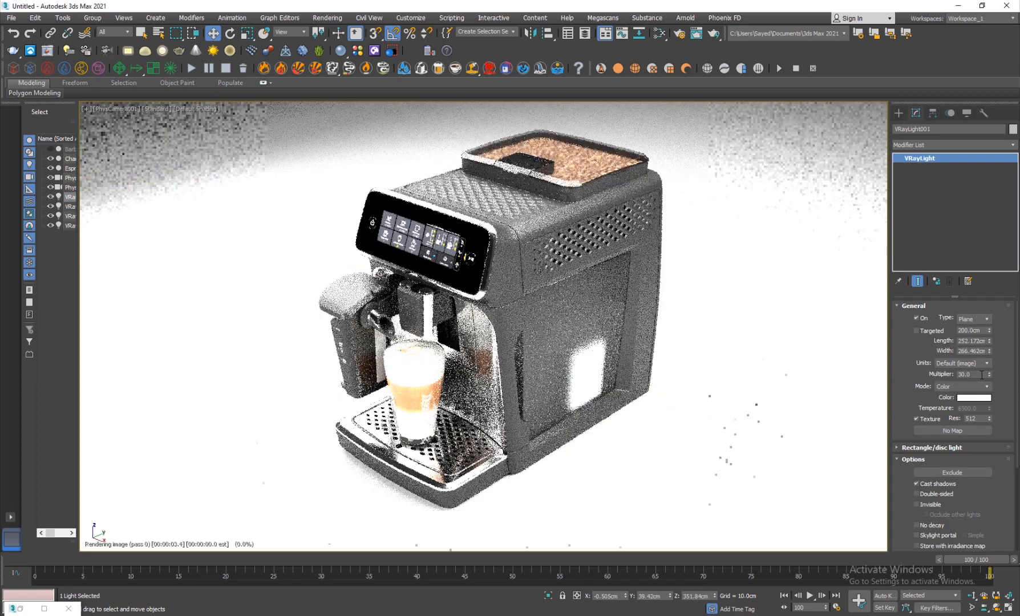
{"action": "triple_click", "coordinate": [972, 374]}
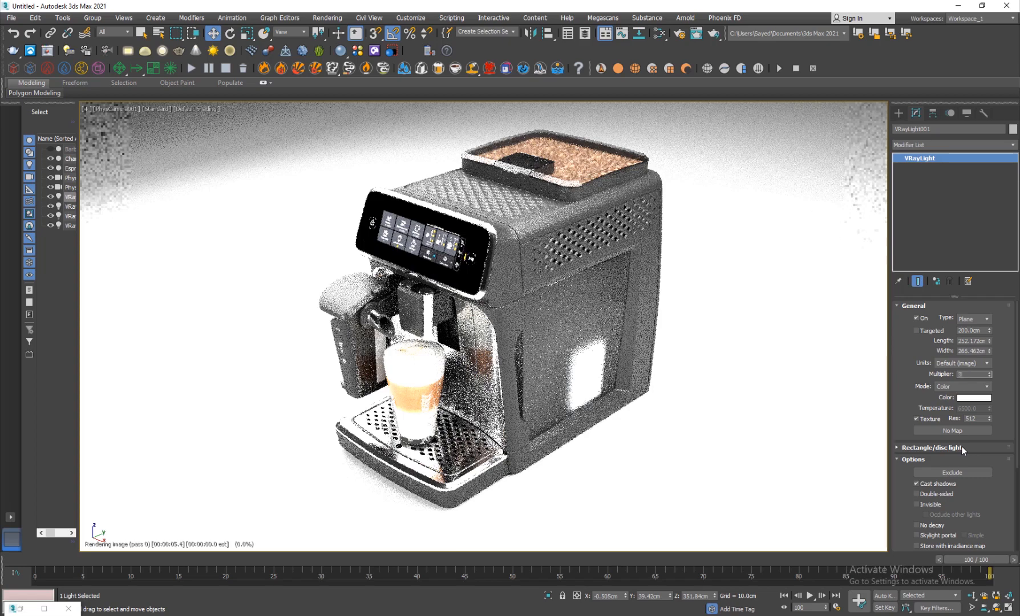
{"action": "triple_click", "coordinate": [970, 374]}
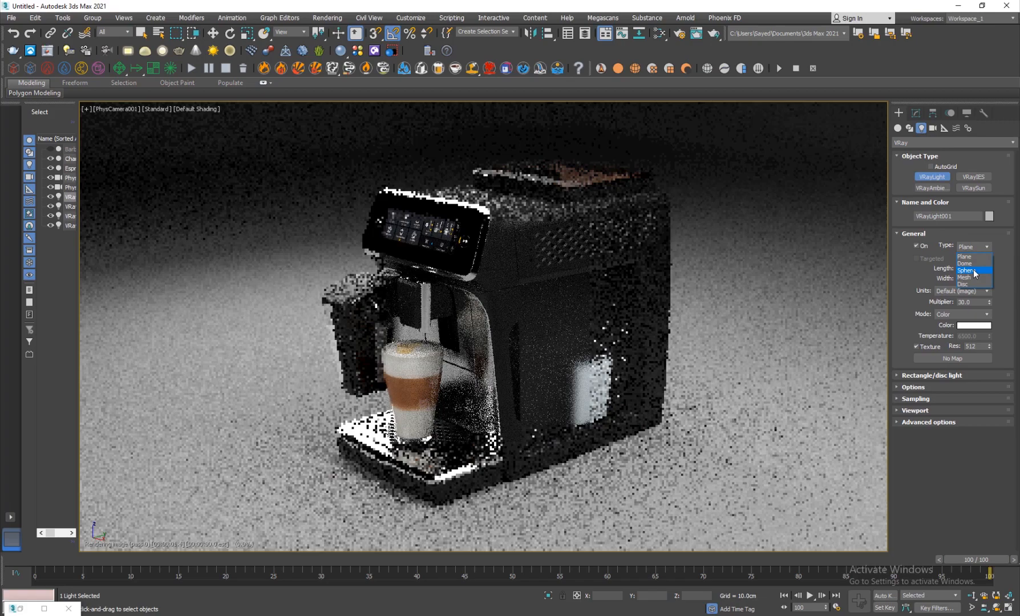
Step: Set the light to sphere shape, check Invisible for VRayLight002, and turn off V-Ray Viewport IPR
{"action": "left_click", "coordinate": [967, 263]}
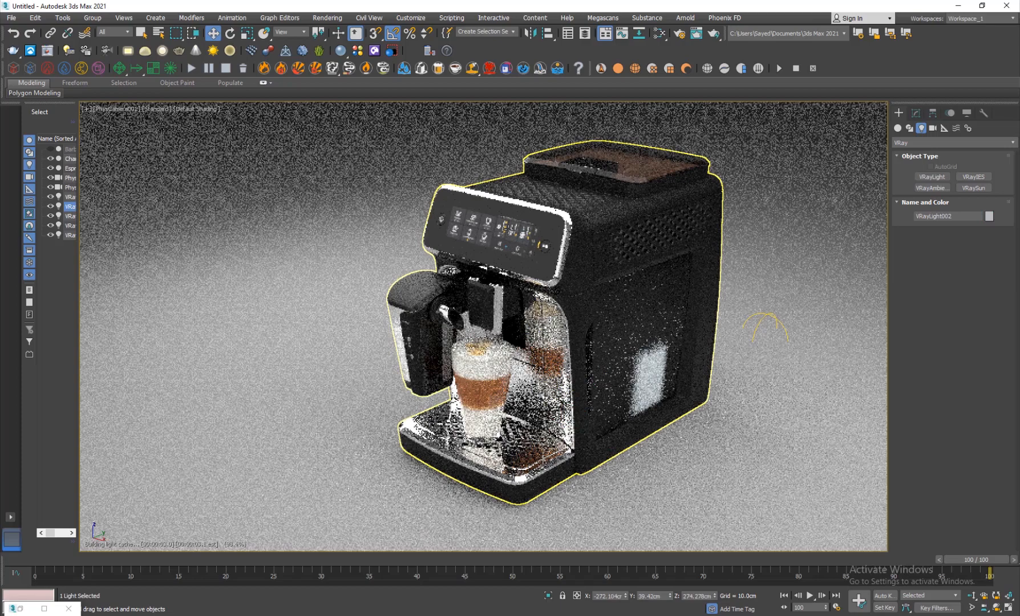
{"action": "left_click", "coordinate": [916, 281]}
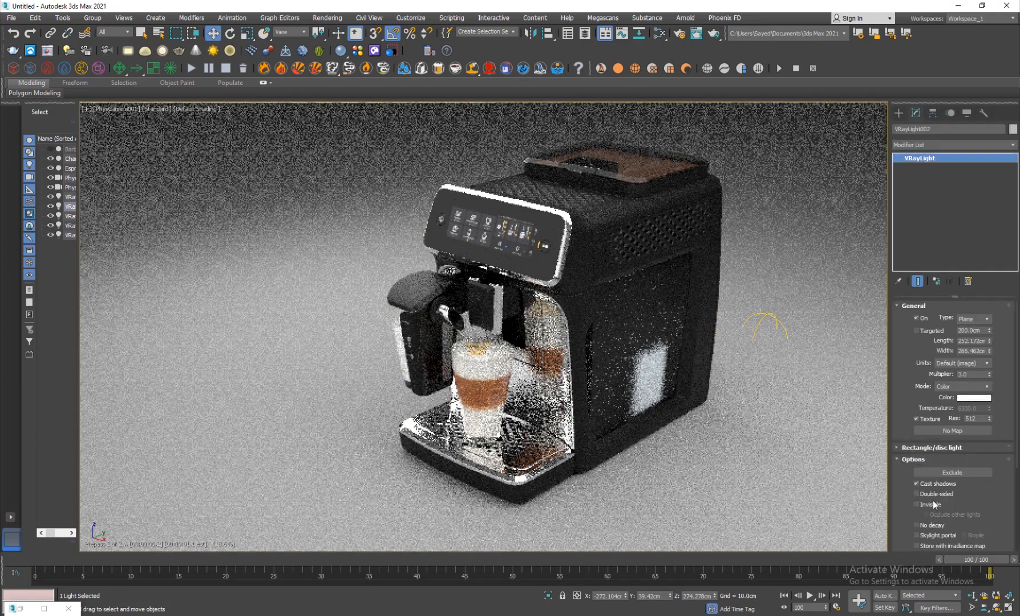
{"action": "left_click", "coordinate": [917, 494]}
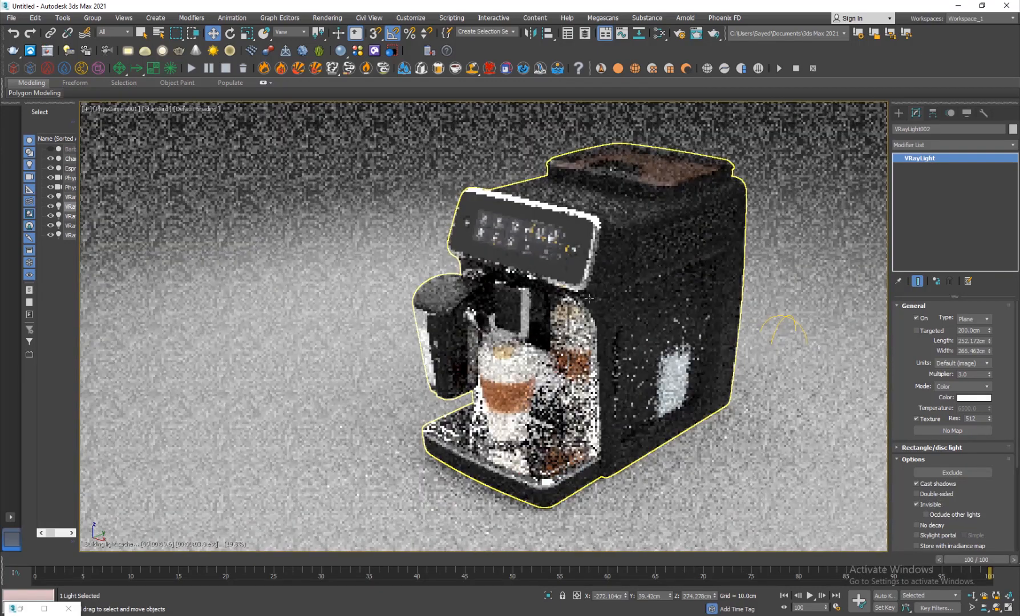
{"action": "left_click", "coordinate": [189, 108]}
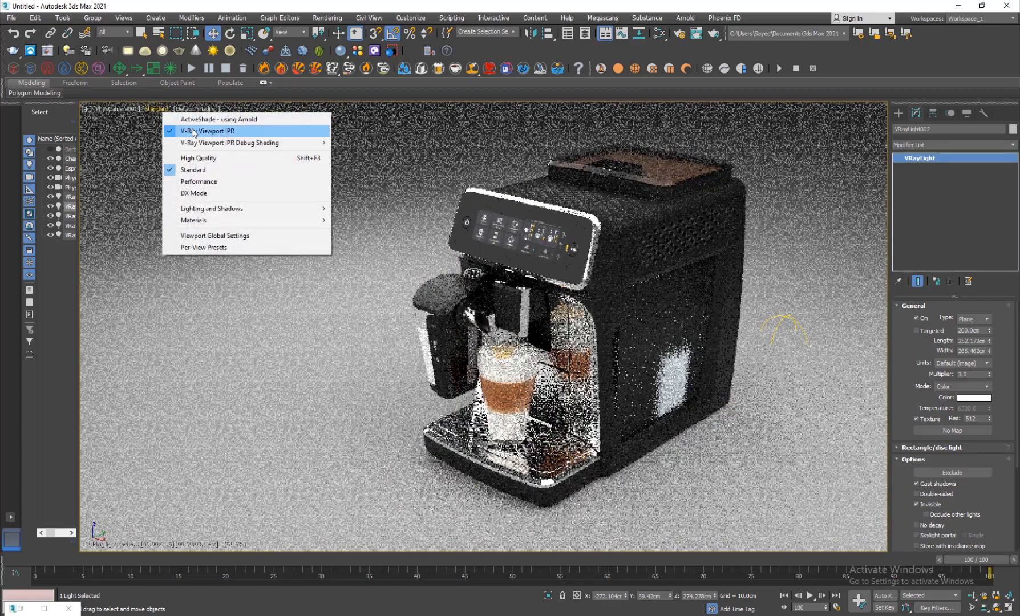
{"action": "left_click", "coordinate": [207, 131]}
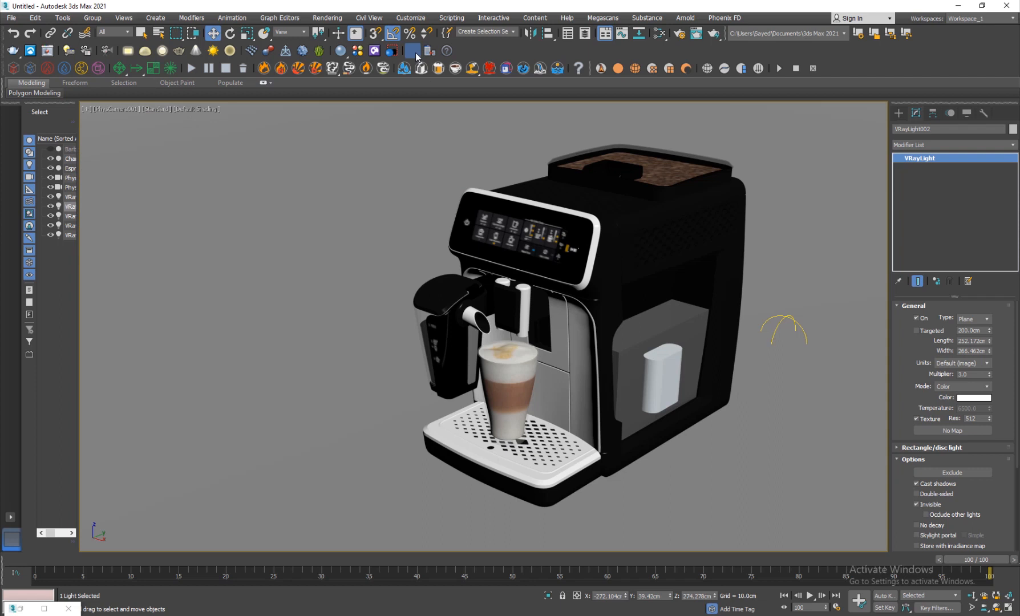
Step: In Render Setup set the Irradiance map preset to Low and review Render Elements without adding any
{"action": "left_click", "coordinate": [411, 50]}
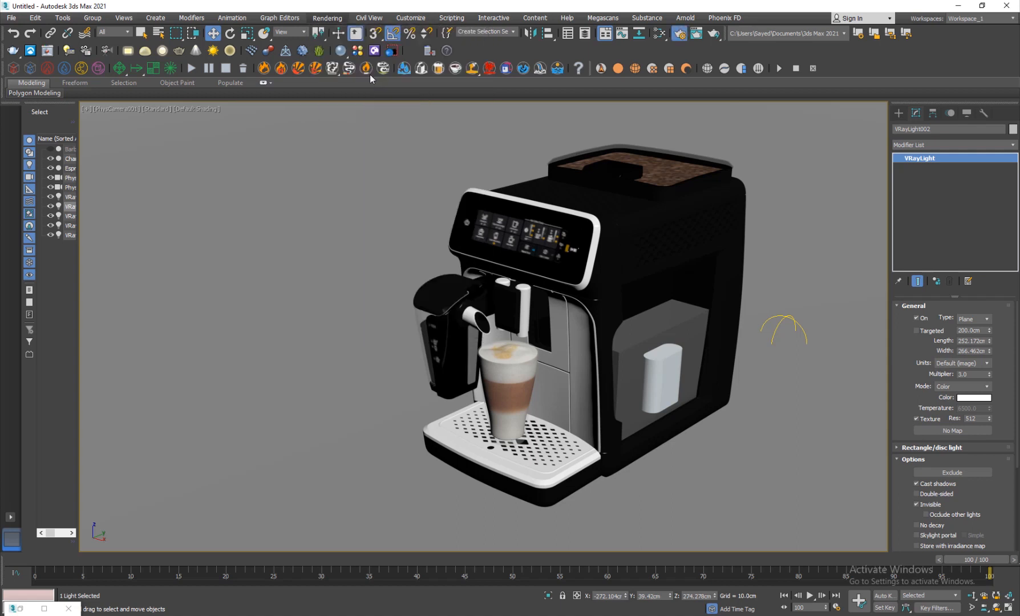
{"action": "mouse_move", "coordinate": [548, 246]}
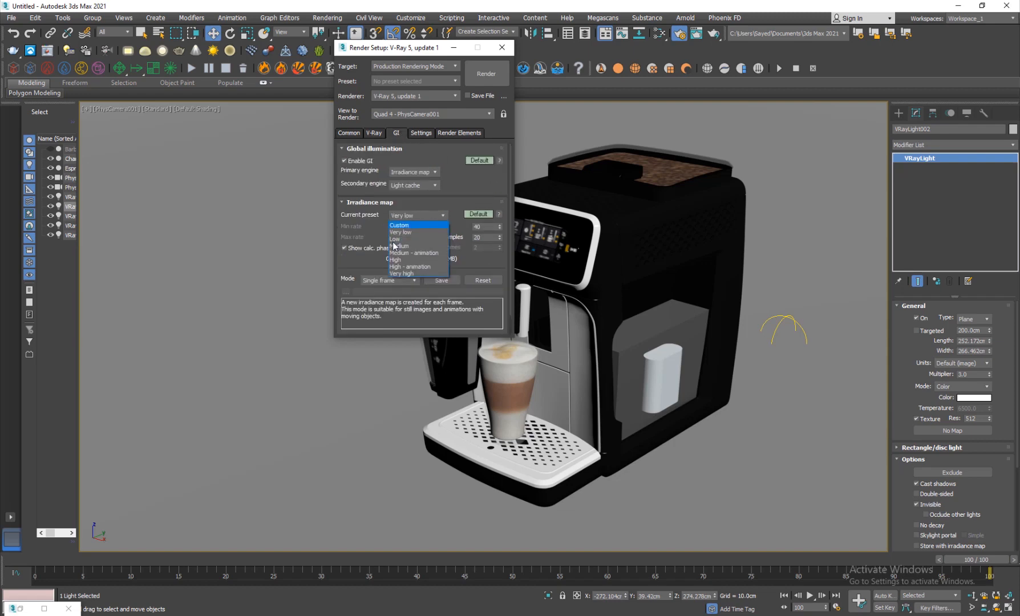
{"action": "left_click", "coordinate": [396, 239]}
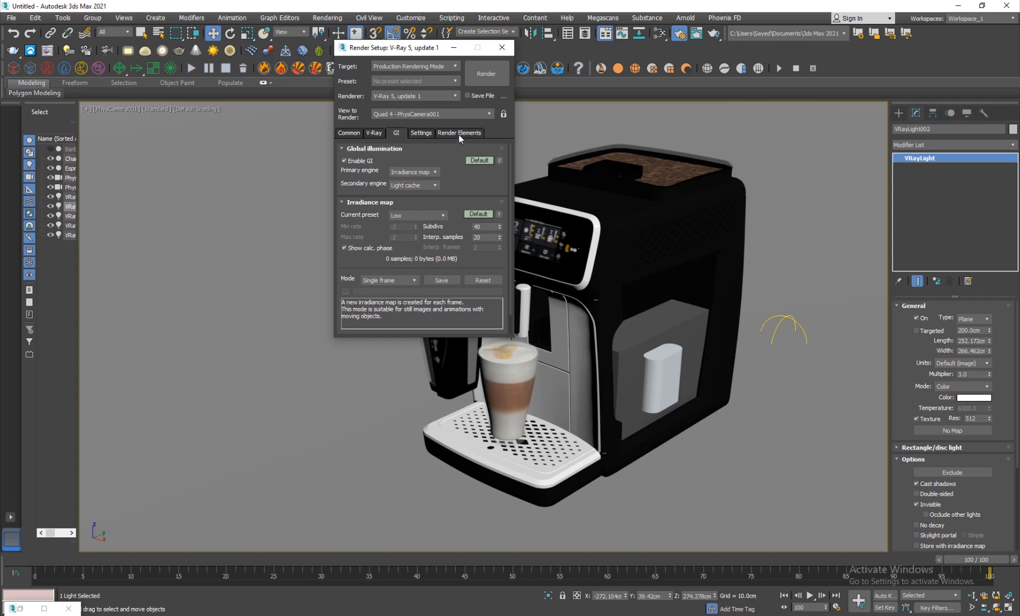
{"action": "left_click", "coordinate": [460, 134]}
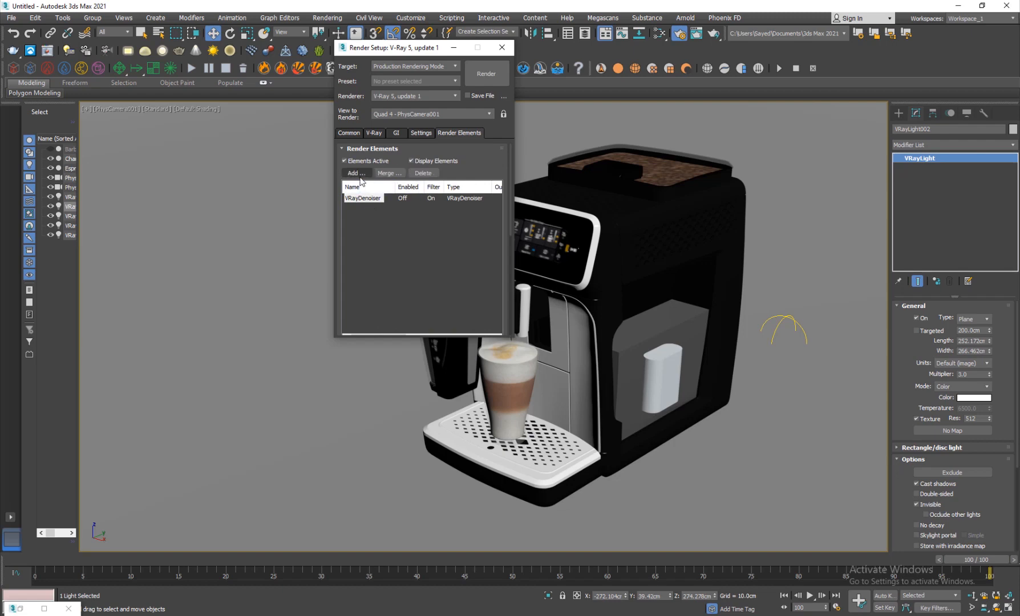
{"action": "left_click", "coordinate": [355, 173]}
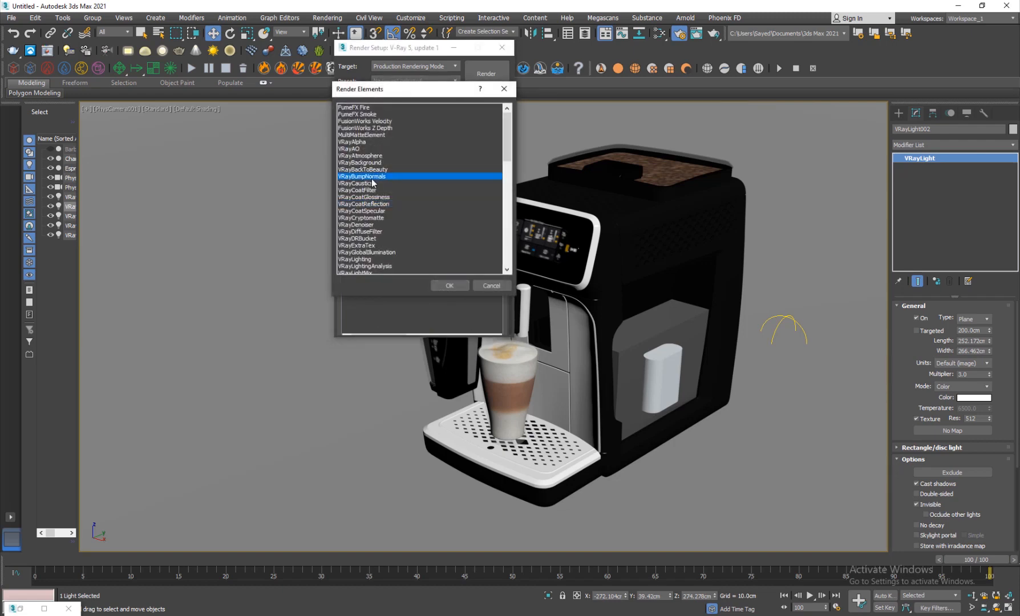
{"action": "left_click", "coordinate": [448, 285]}
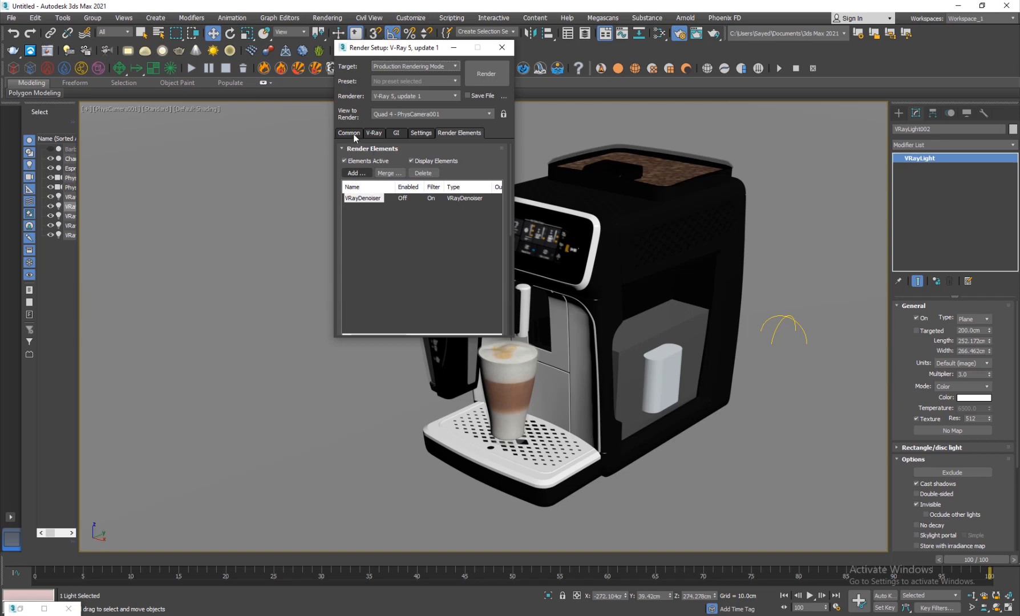
Step: Confirm the Common 1280×720 output size and render the camera view
{"action": "left_click", "coordinate": [348, 135]}
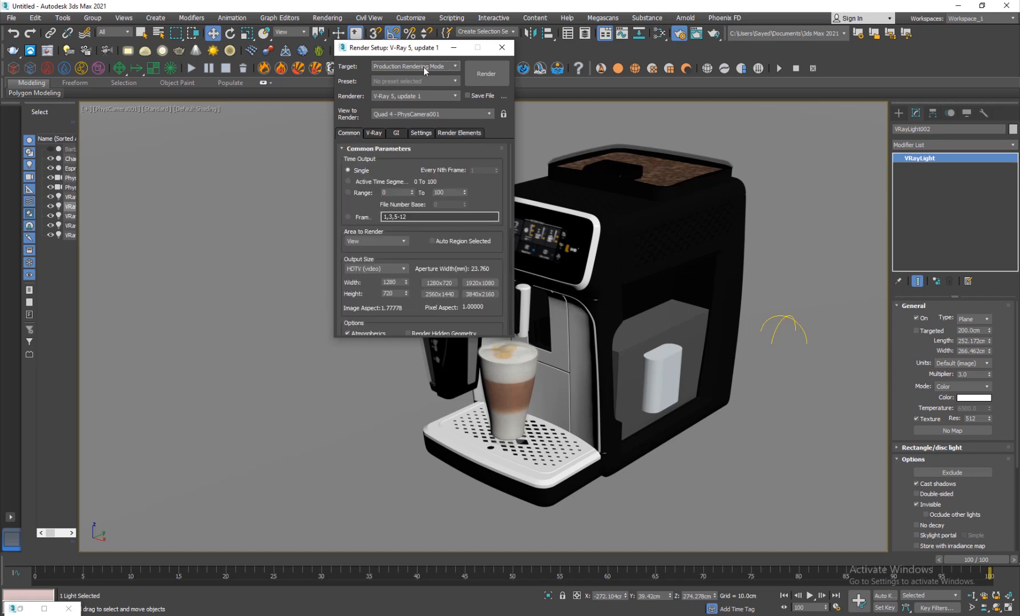
{"action": "left_click", "coordinate": [485, 73]}
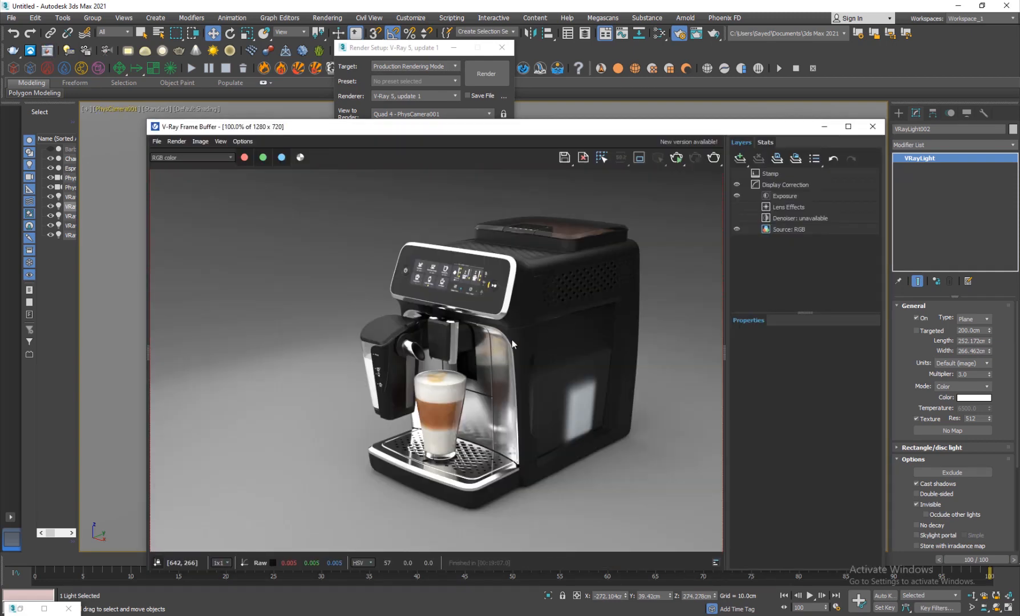
{"action": "mouse_move", "coordinate": [502, 364]}
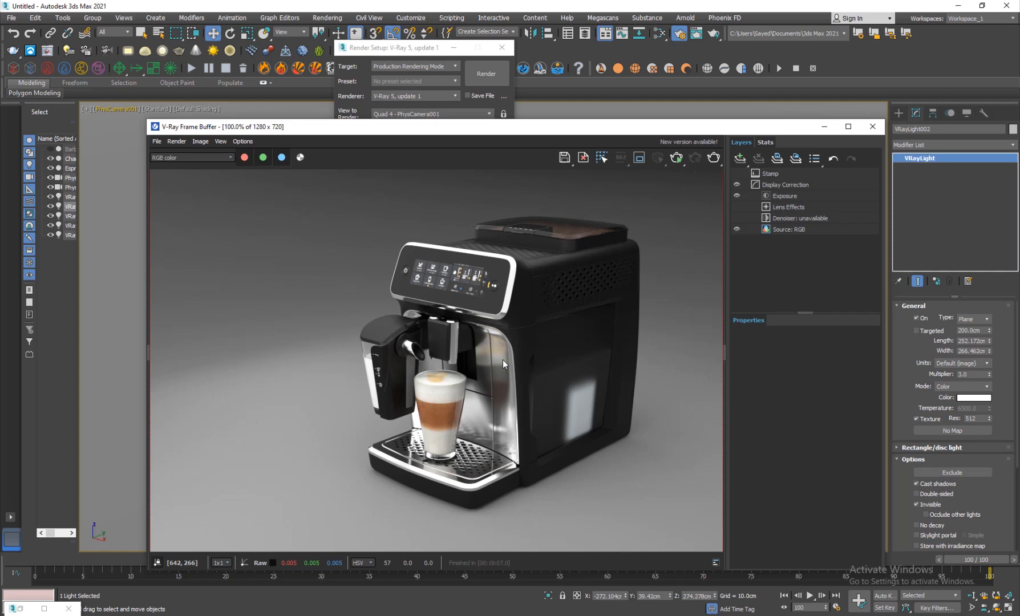
{"action": "mouse_move", "coordinate": [475, 330]}
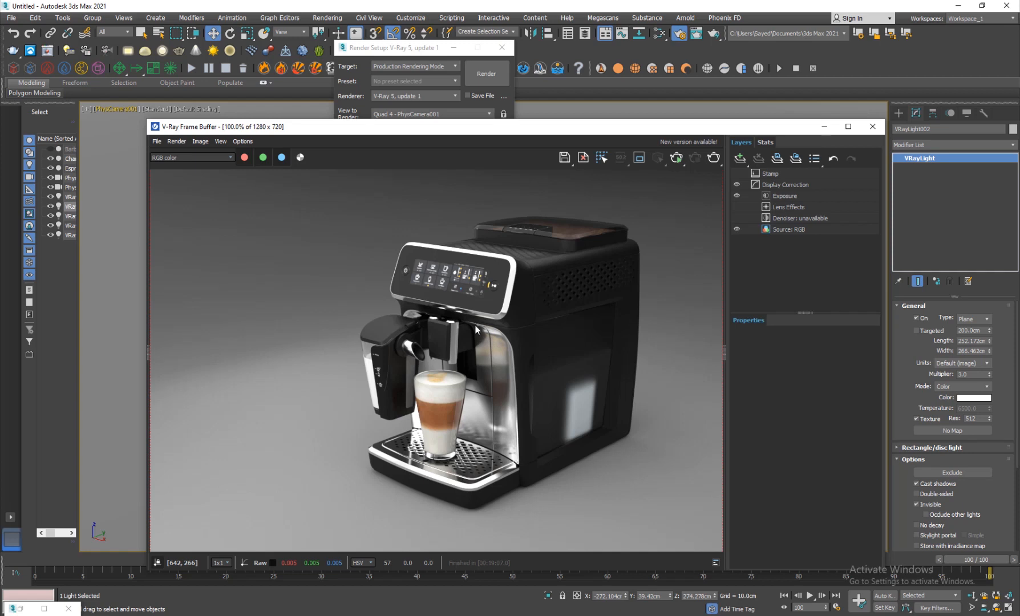
{"action": "mouse_move", "coordinate": [402, 297]}
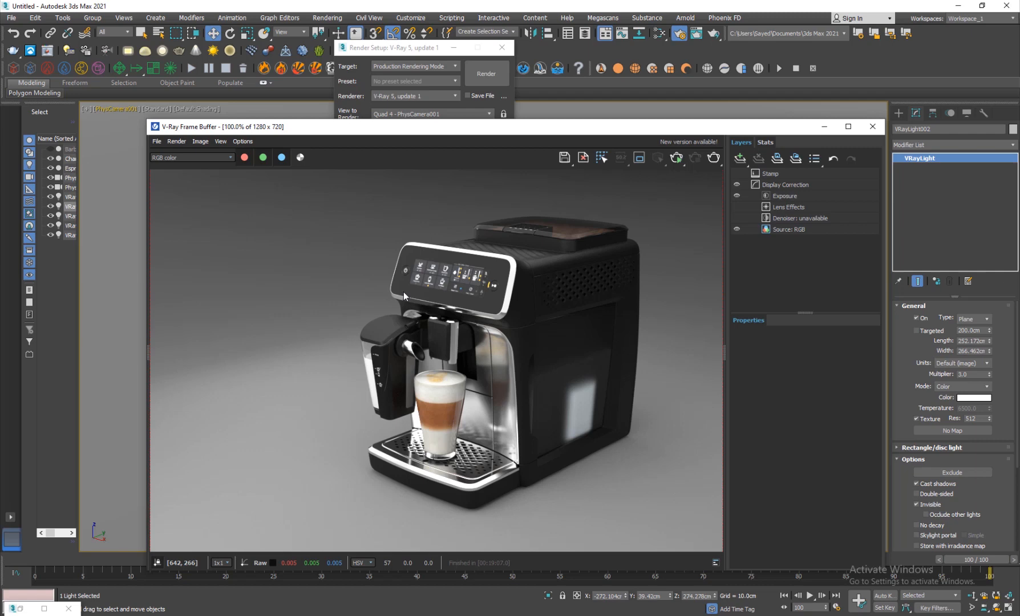
{"action": "mouse_move", "coordinate": [387, 302]}
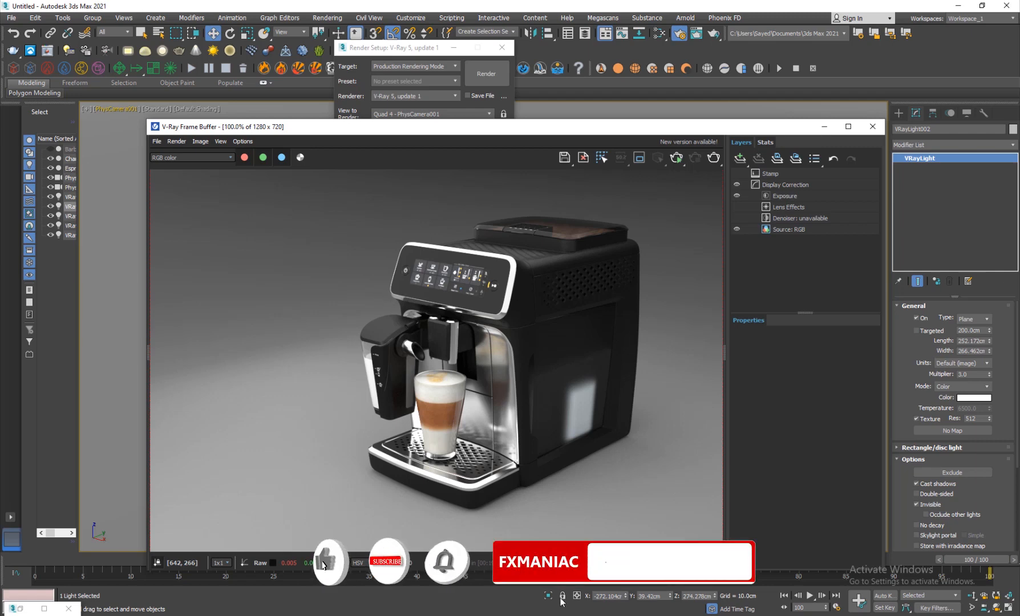
Step: Leave the finished 1280×720 V-Ray render for the FX Maniac Patreon browser tab
{"action": "left_click", "coordinate": [194, 8]}
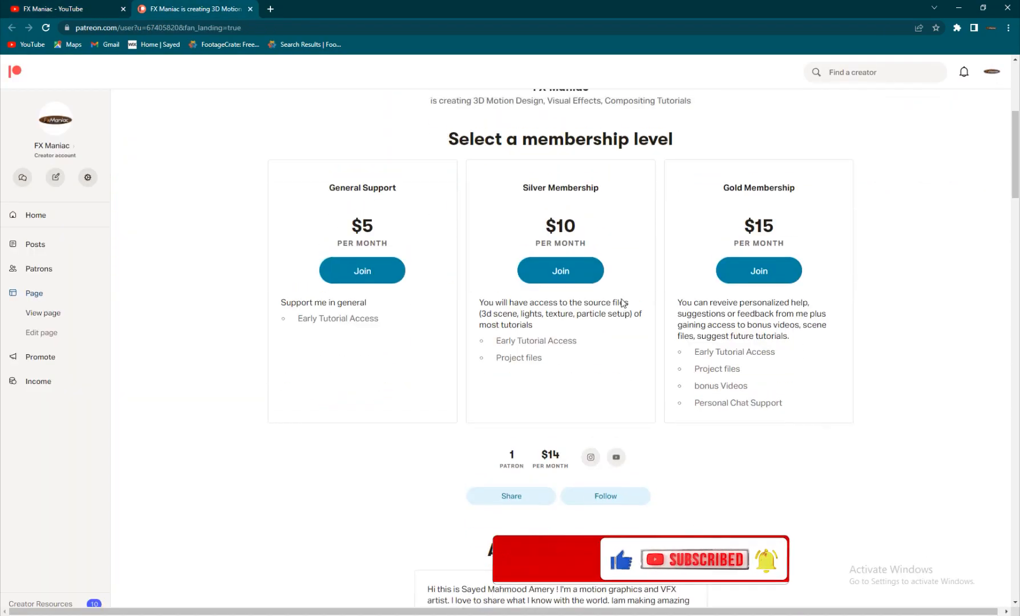
Step: Scroll the Patreon membership tiers, then switch to the YouTube channel's videos tab
{"action": "scroll", "scroll_direction": "down", "scroll_amount": 3}
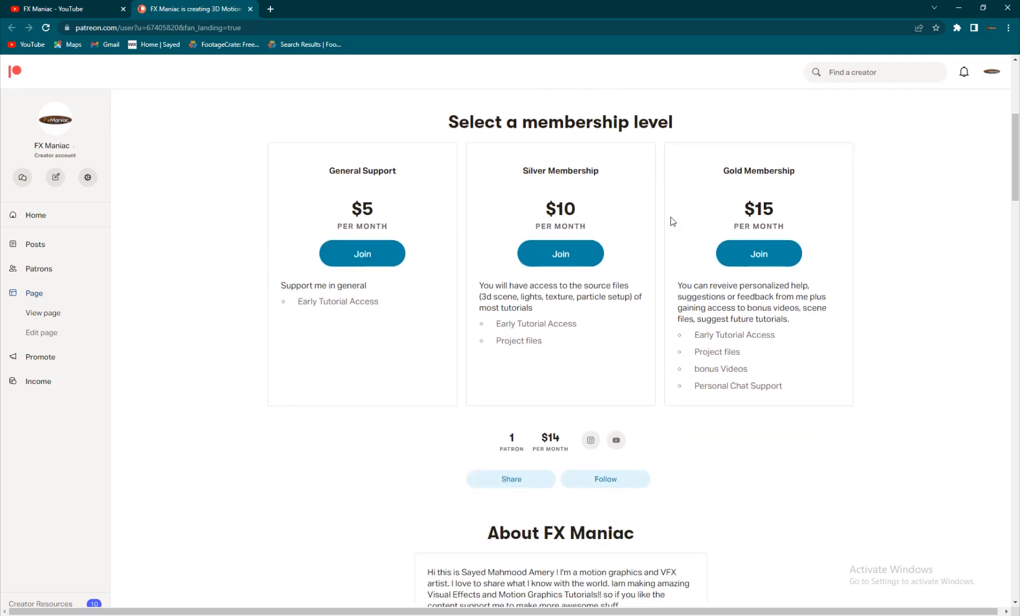
{"action": "mouse_move", "coordinate": [721, 363]}
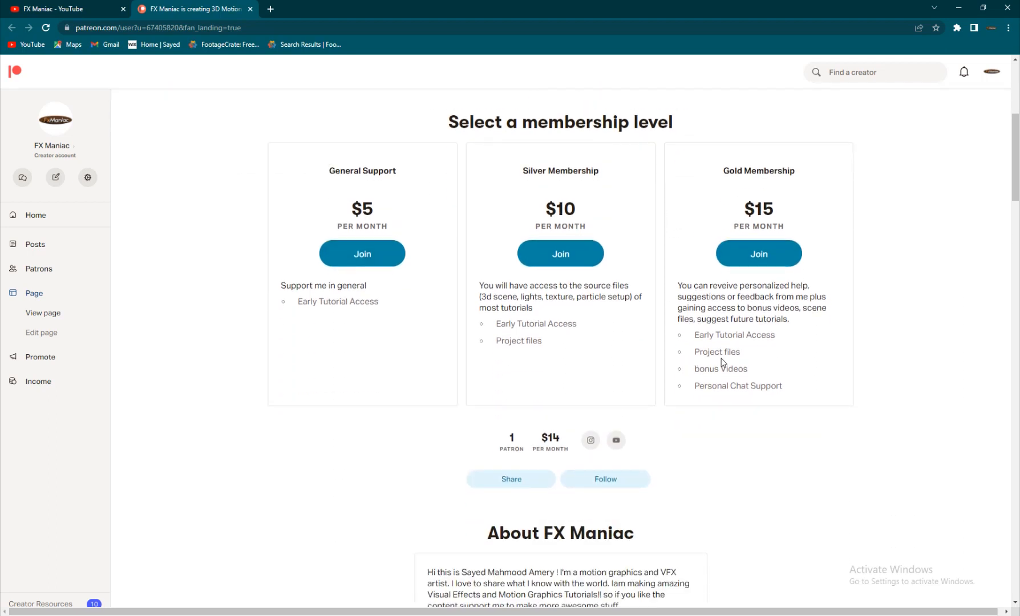
{"action": "mouse_move", "coordinate": [501, 350]}
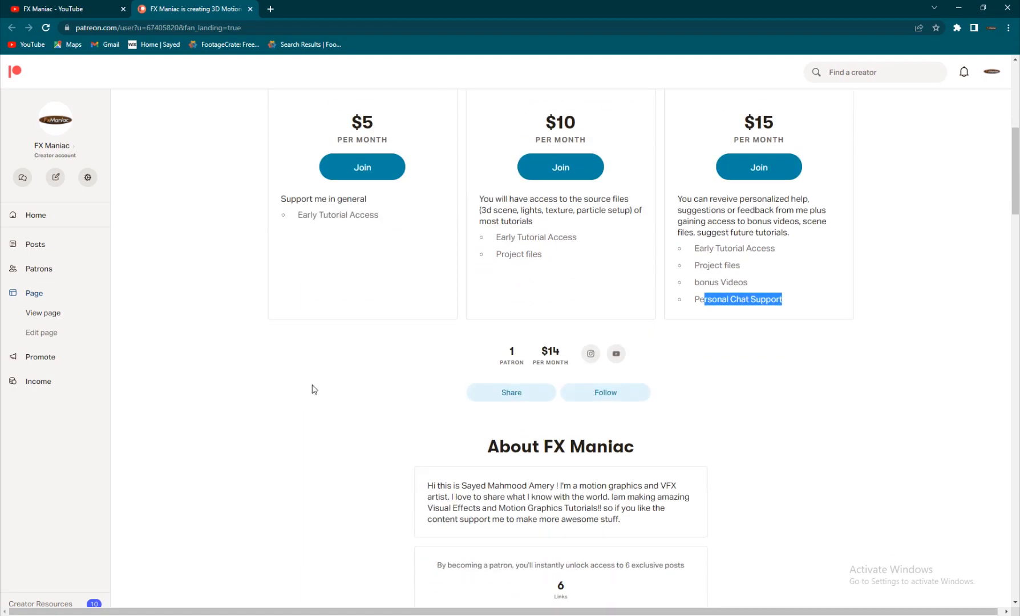
{"action": "left_click", "coordinate": [62, 8]}
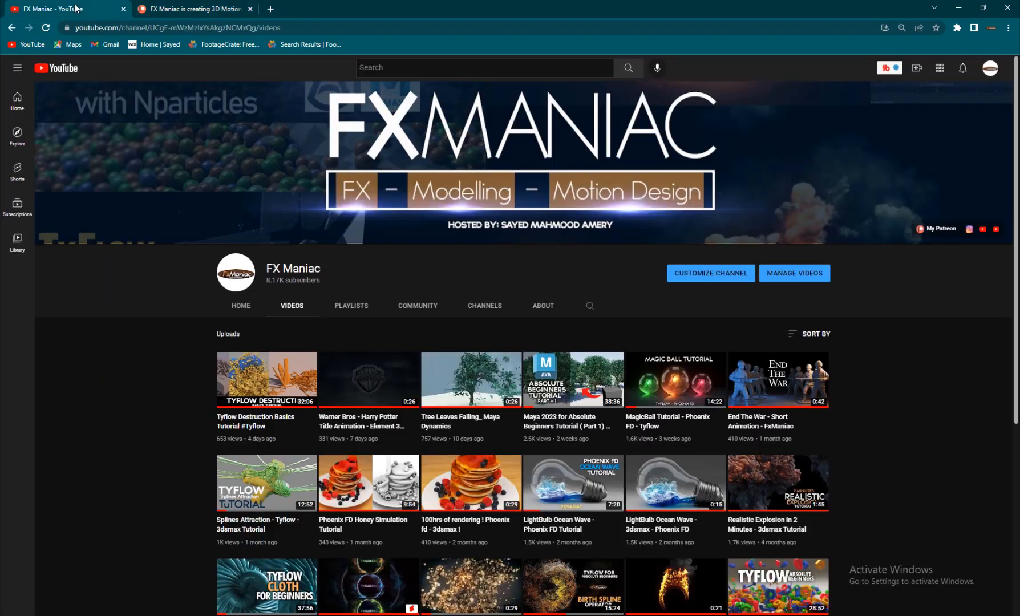